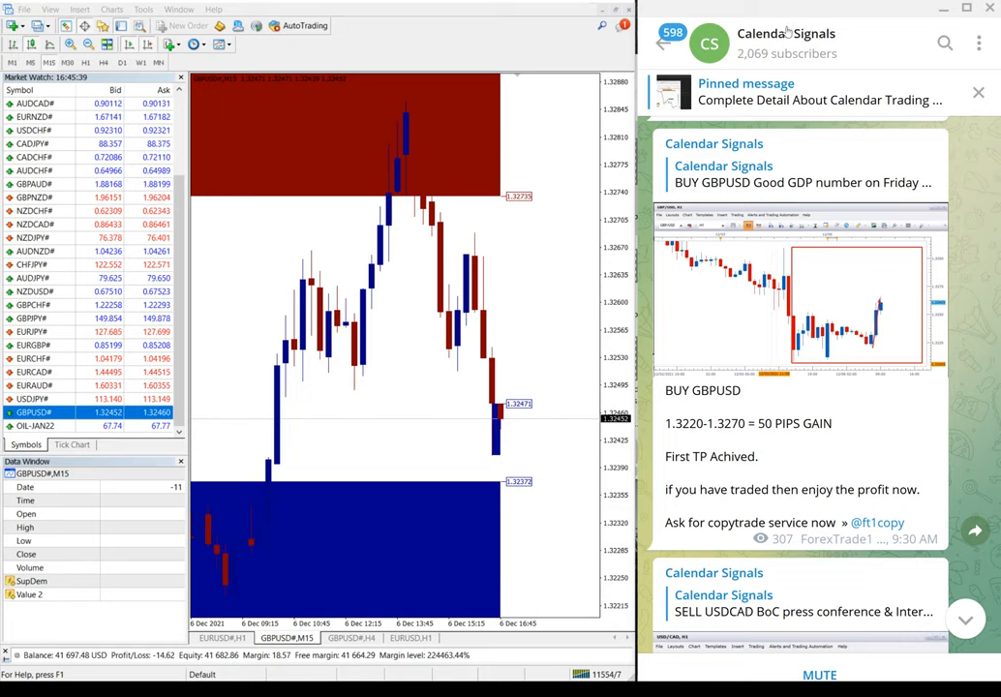
Step: Check the Calendar Signals channel details, then scroll down through the signal feed
left_click(778, 33)
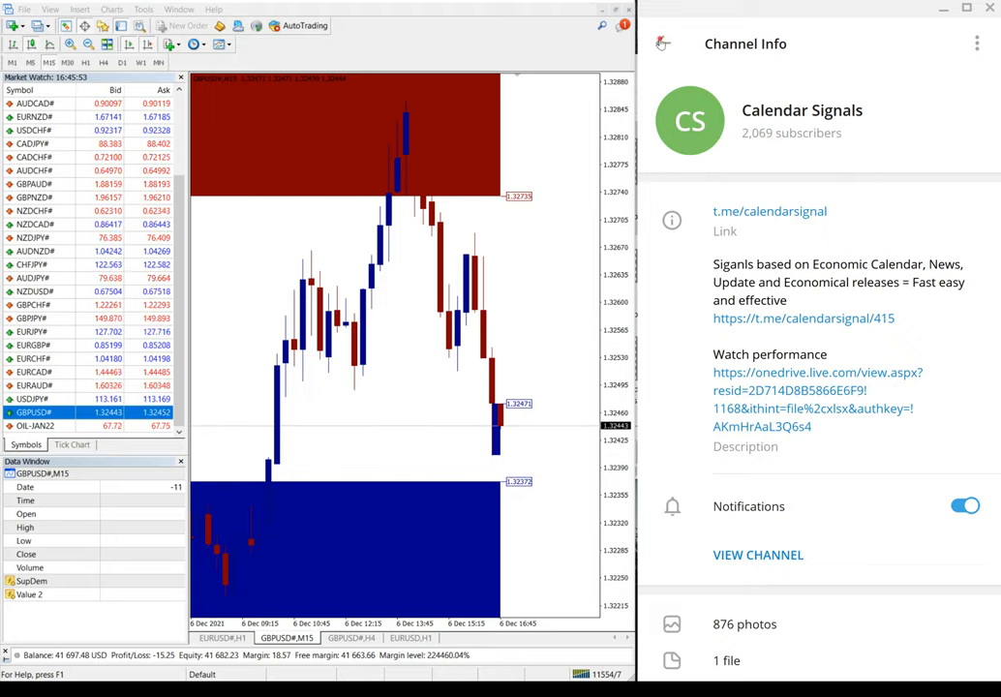
left_click(664, 43)
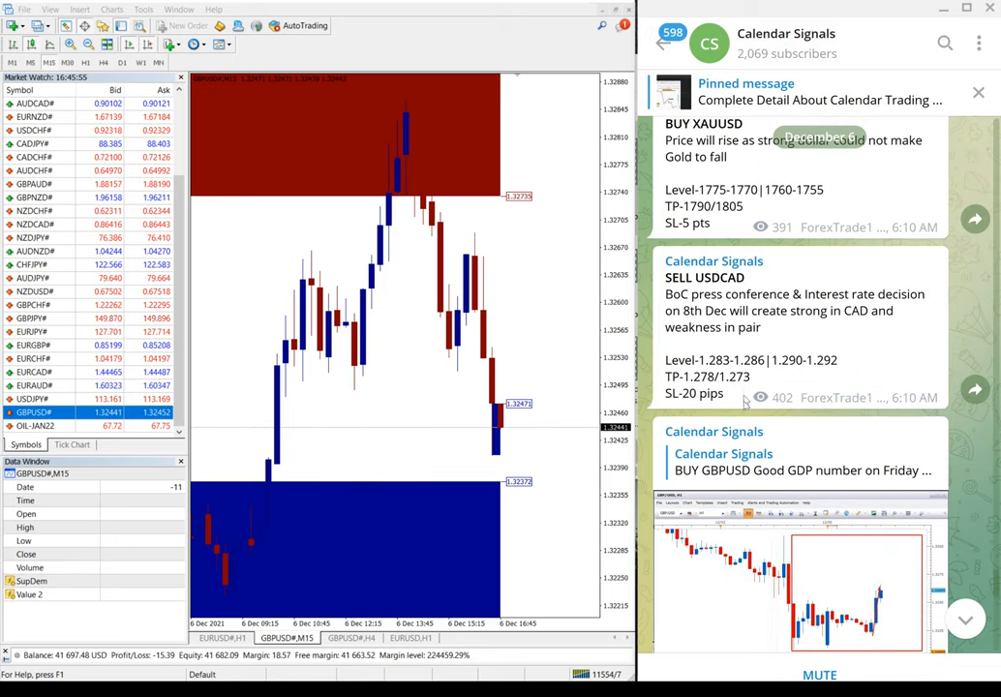
scroll("down", 3)
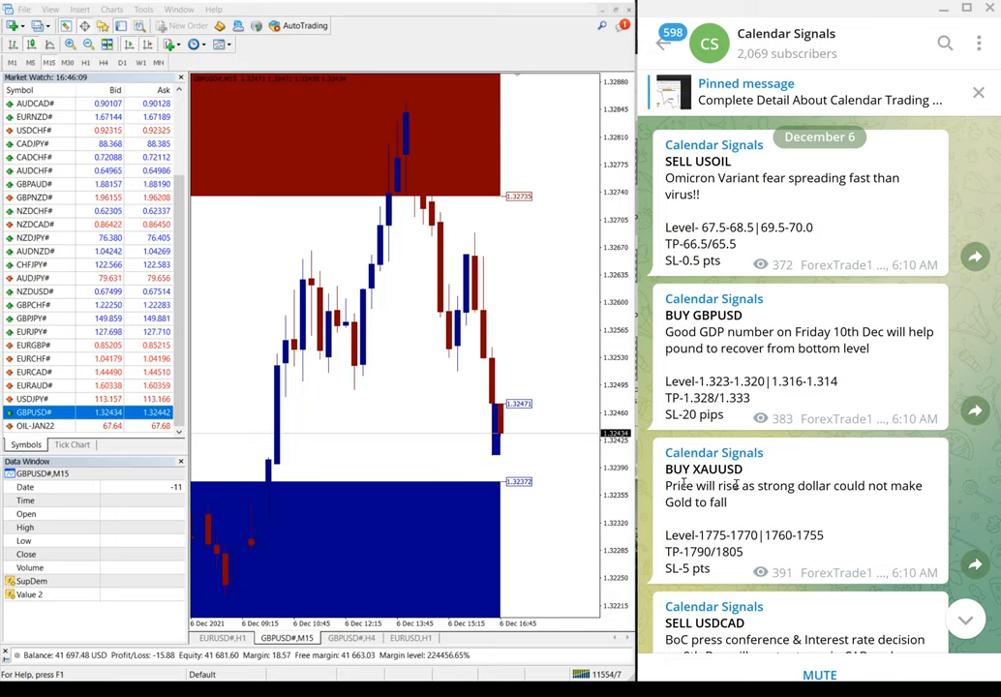
scroll("down", 3)
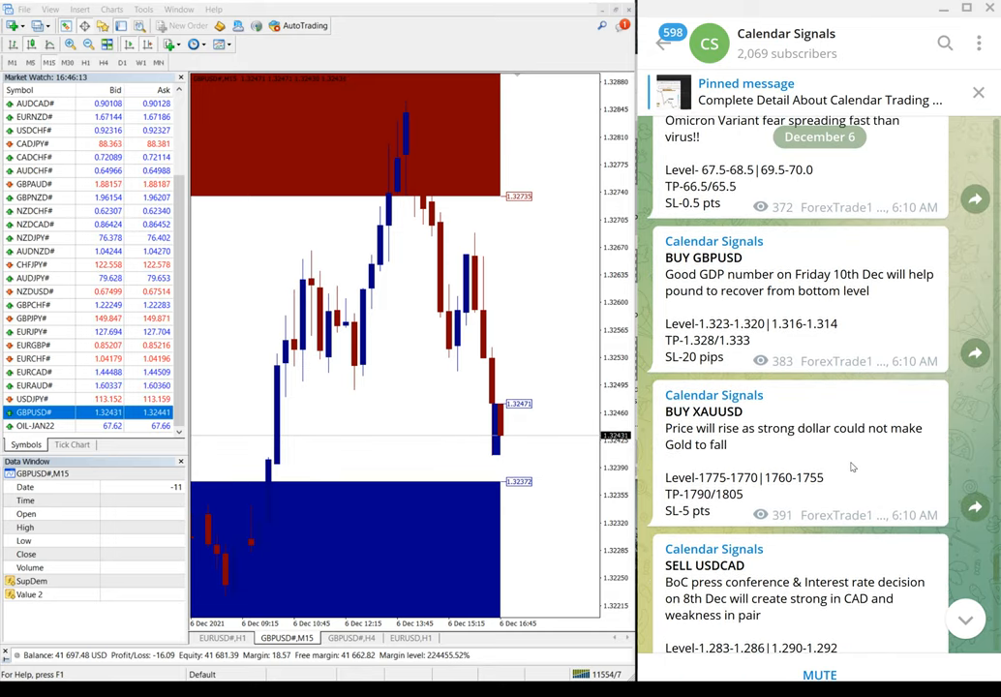
scroll("down", 3)
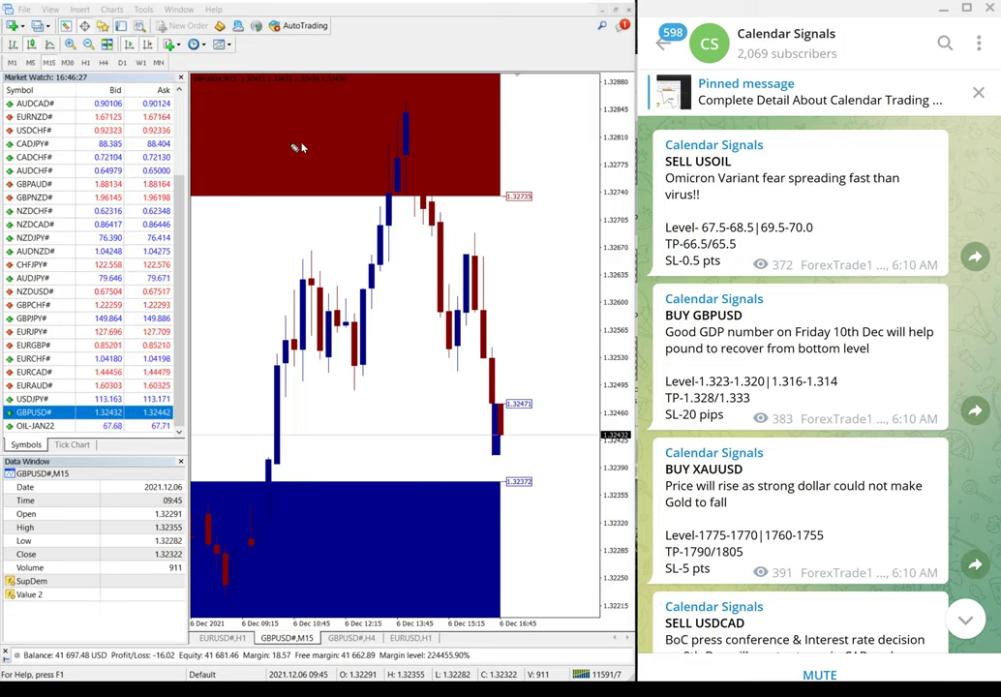
Step: Reach the SELL USDCAD follow-up post reporting first take-profit hit for 50 pips
scroll("down", 3)
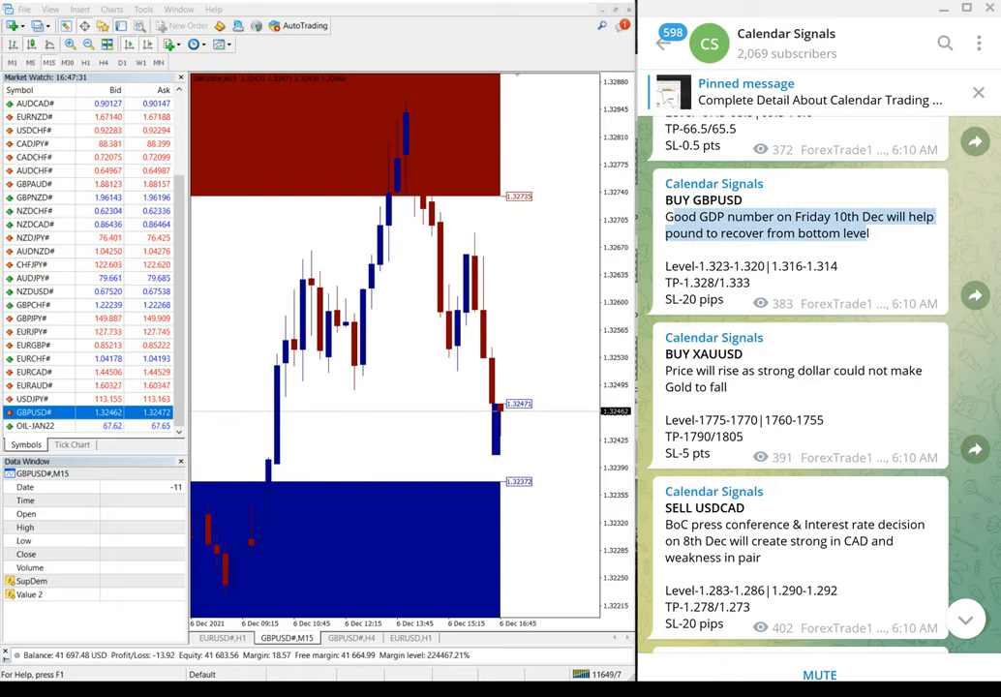
scroll("down", 3)
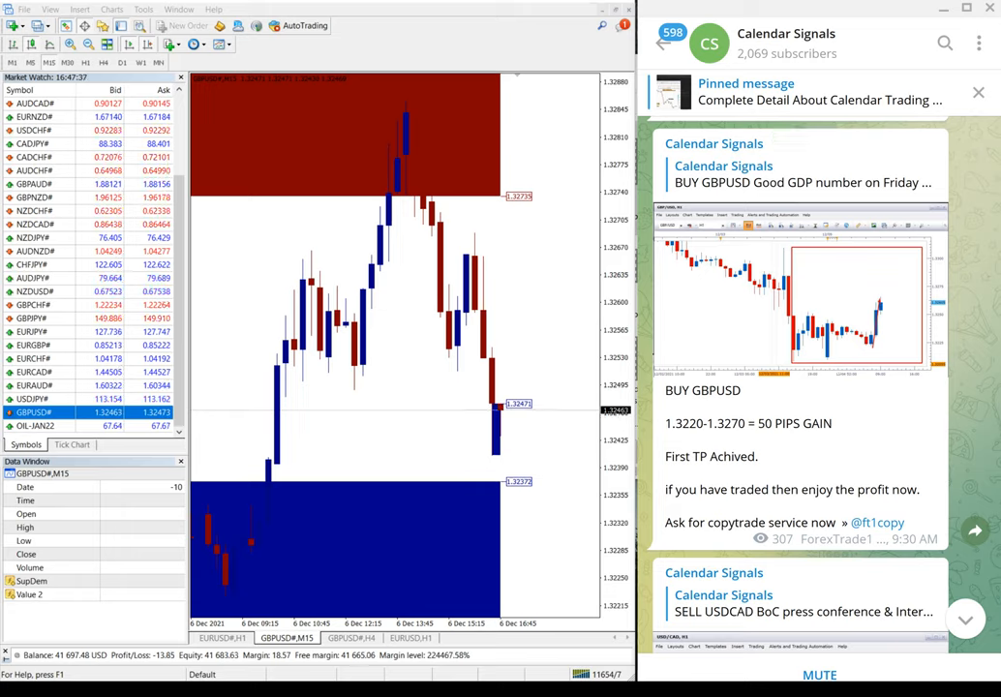
left_click_drag(416, 493, 558, 349)
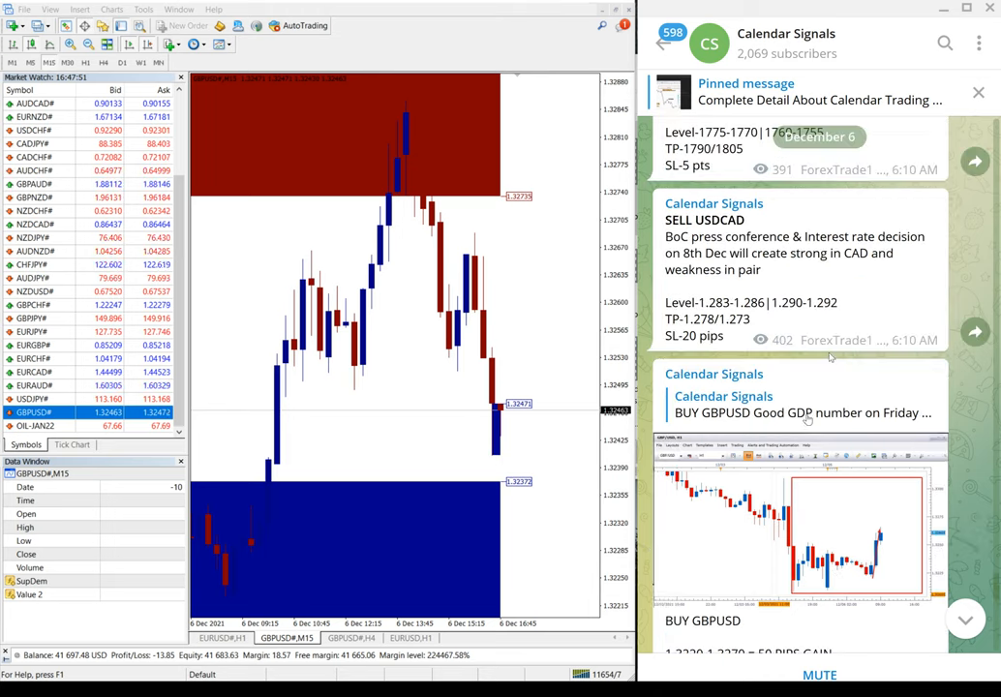
scroll("down", 3)
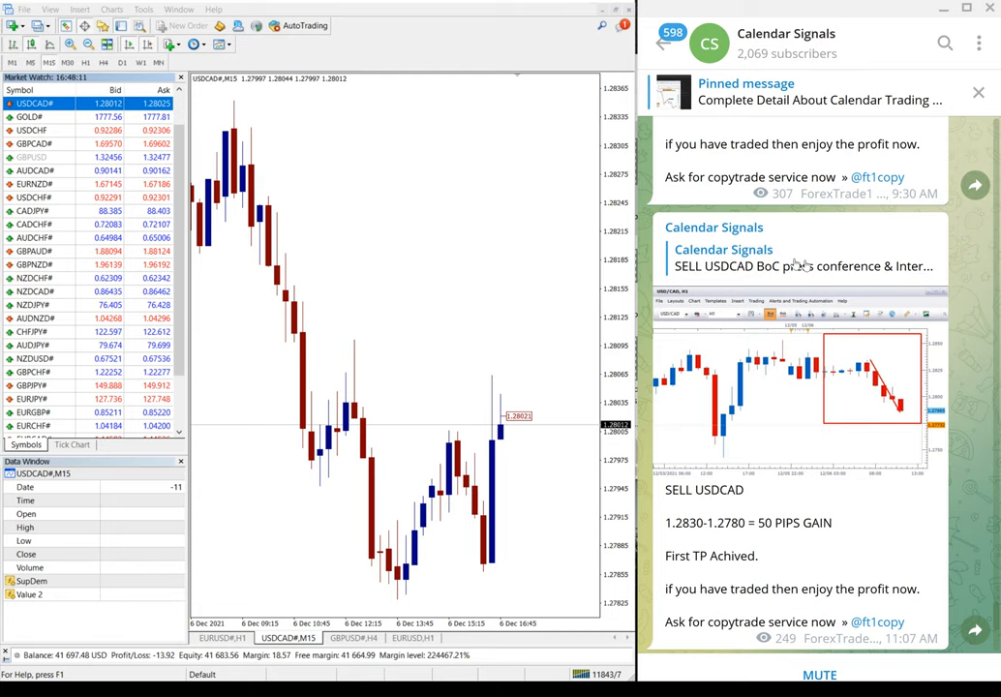
scroll("down", 3)
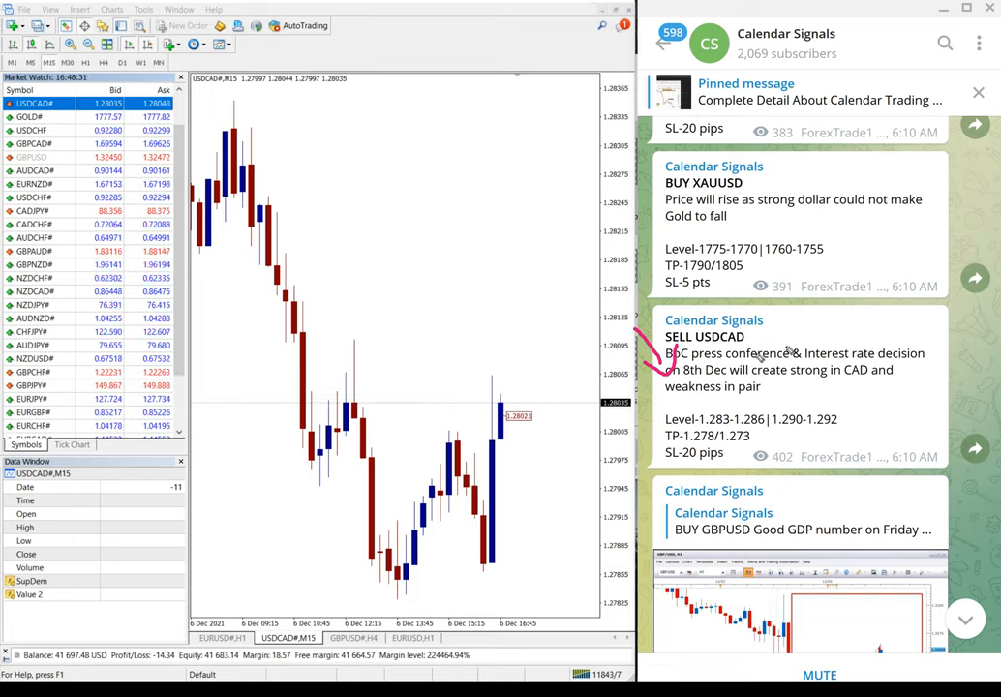
scroll("down", 3)
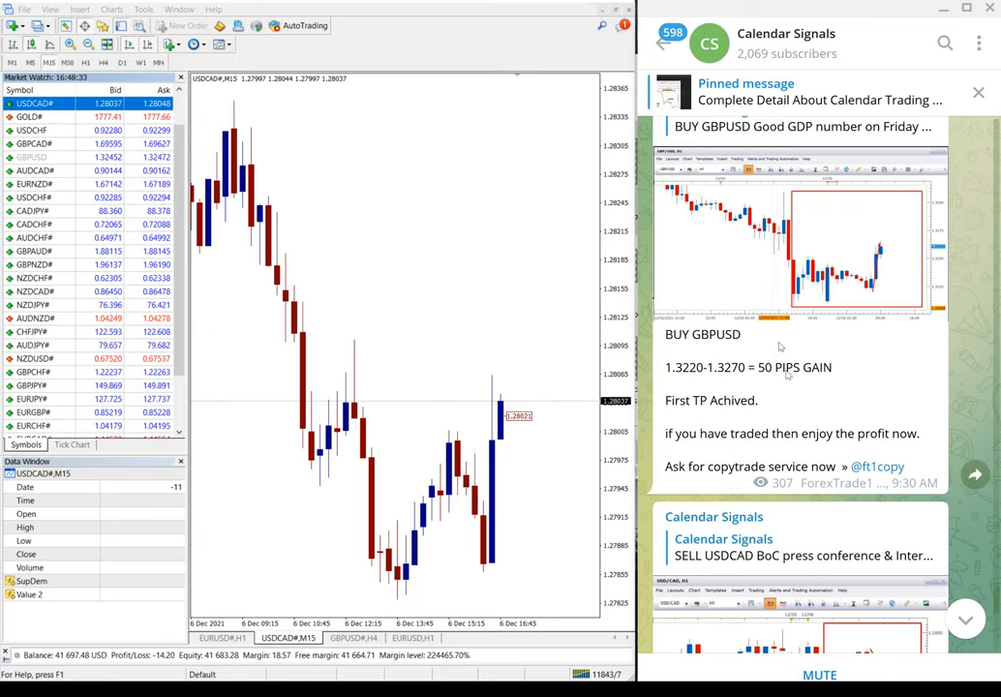
scroll("down", 3)
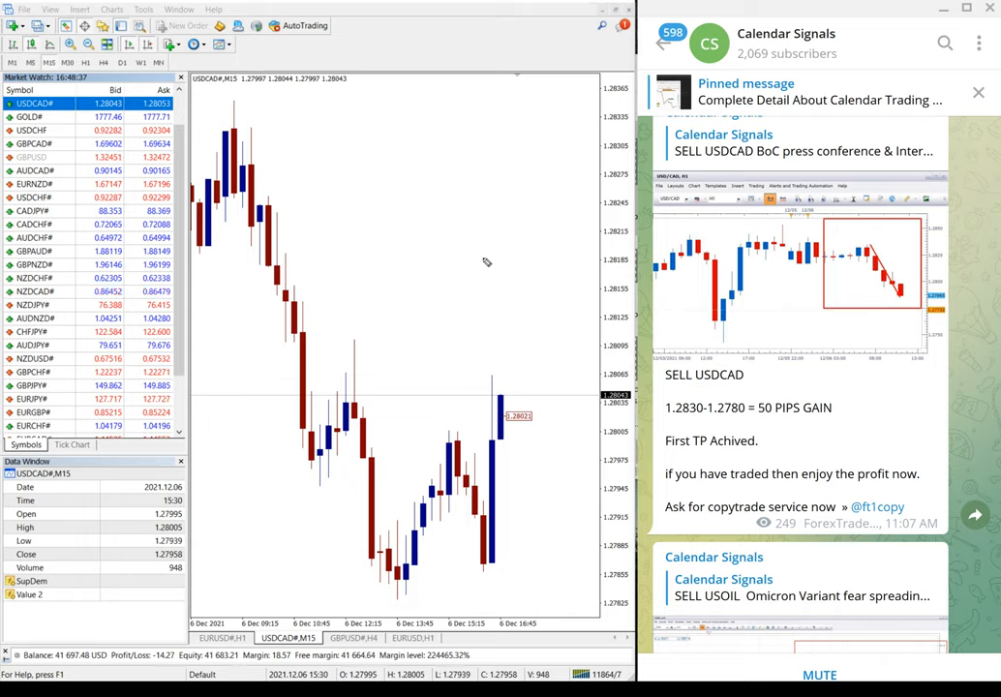
Step: Mark the USDCAD price decline on the chart with a hand-drawn downward arrow
left_click_drag(290, 120, 441, 397)
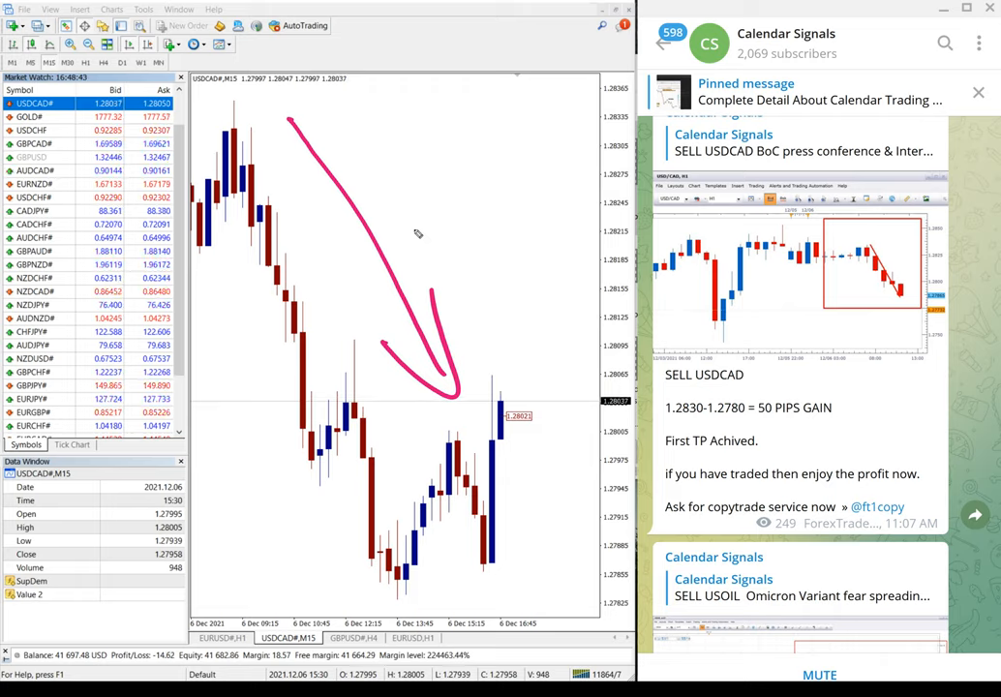
mouse_move(511, 302)
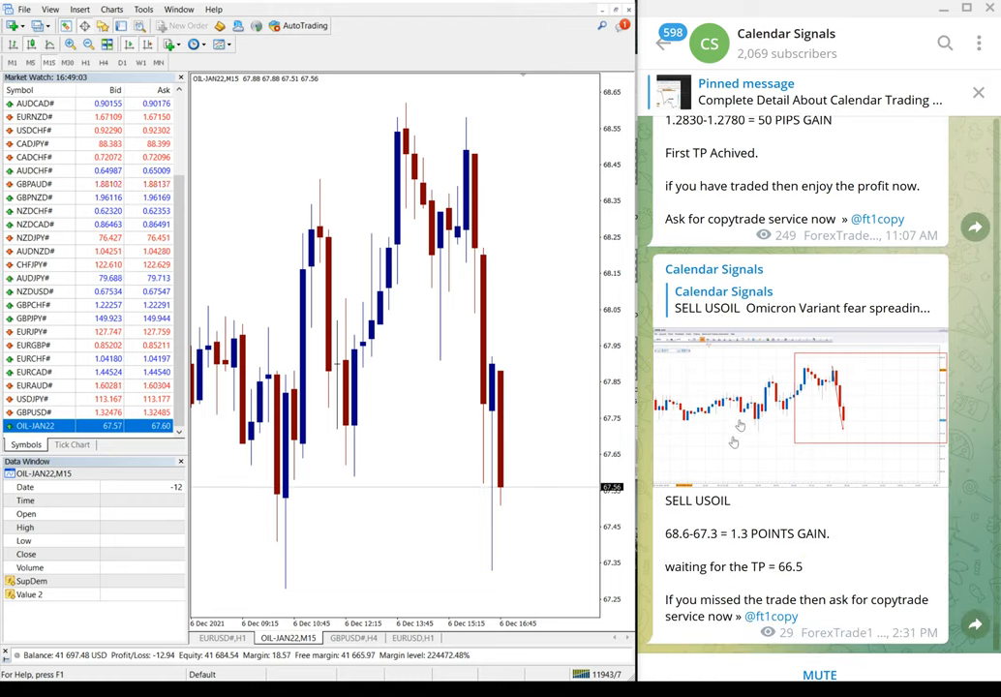
scroll("down", 3)
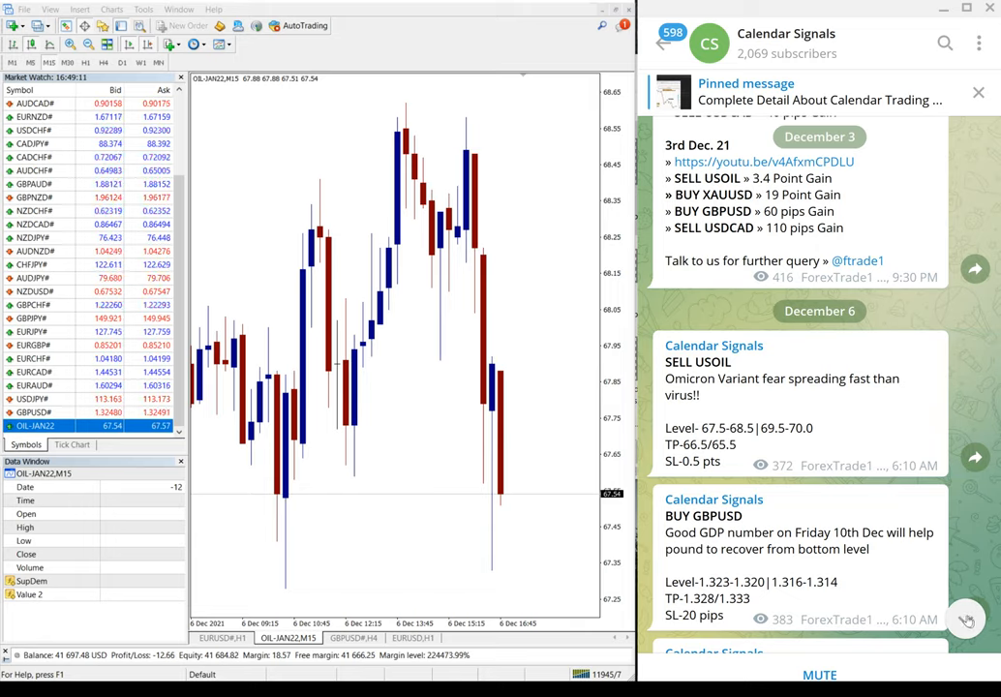
scroll("down", 3)
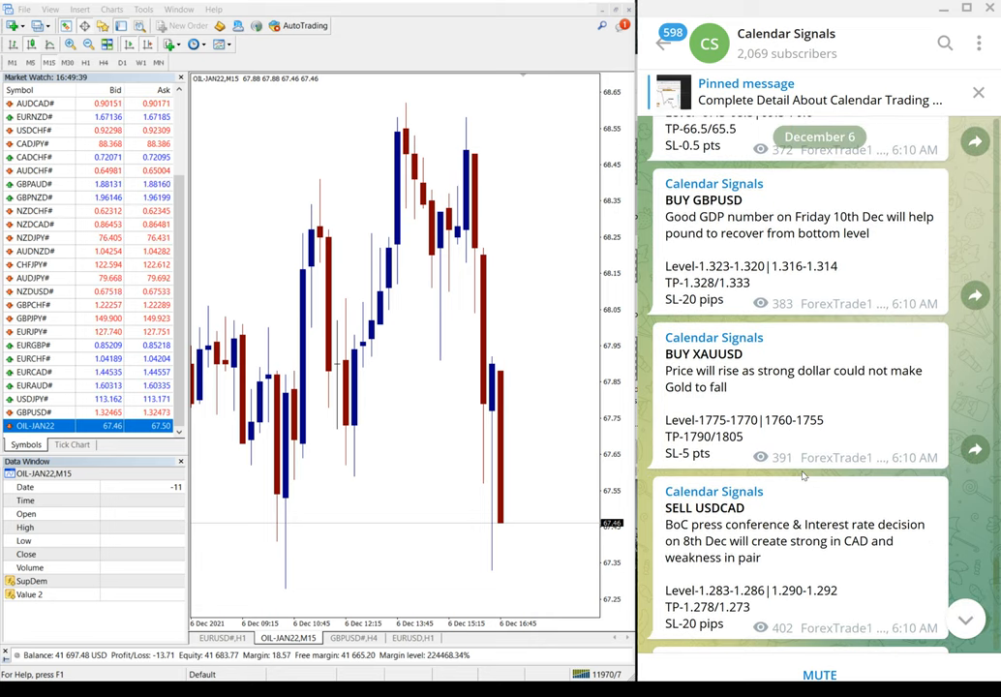
scroll("down", 3)
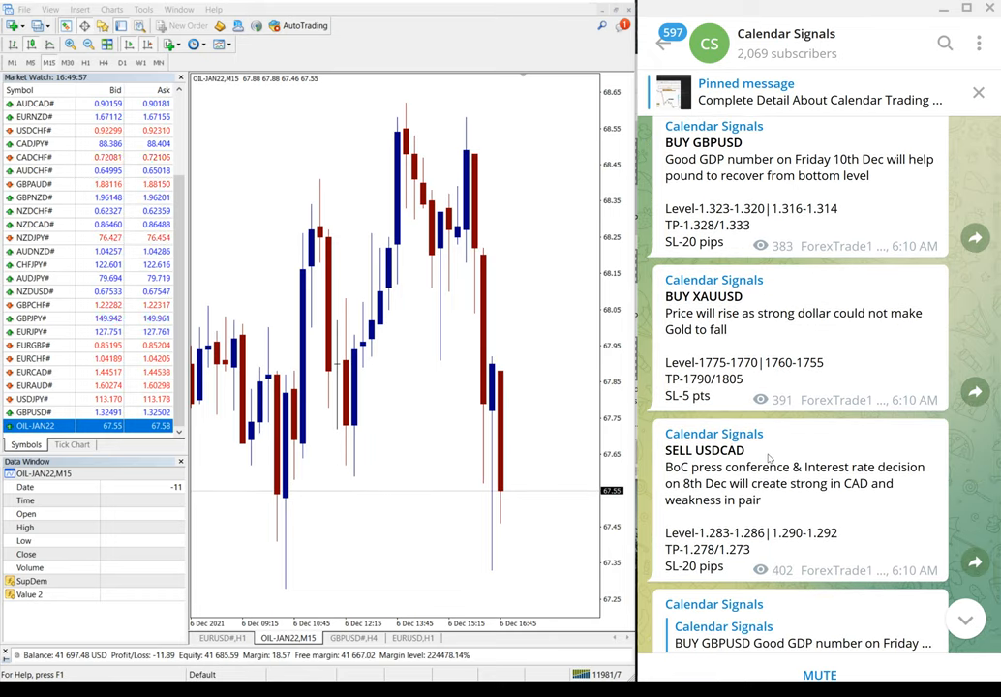
scroll("down", 3)
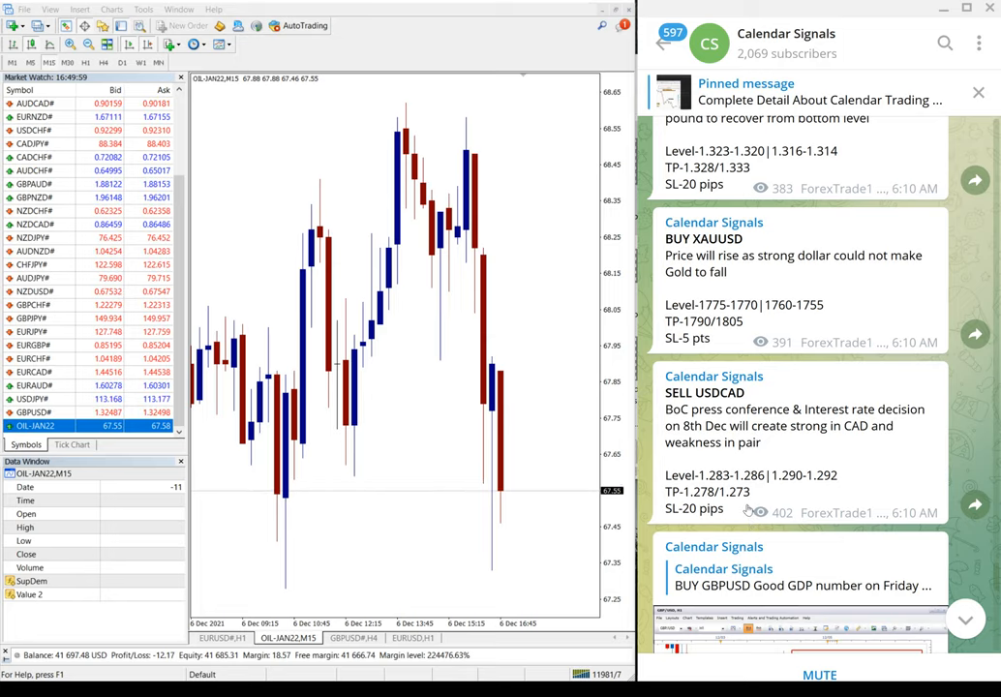
scroll("down", 3)
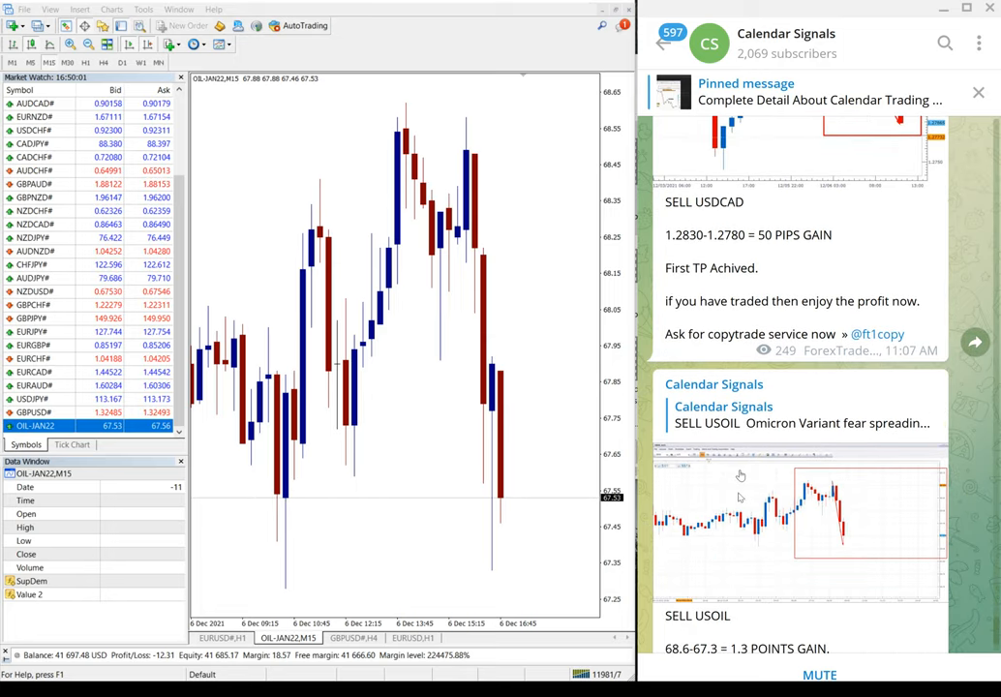
scroll("down", 3)
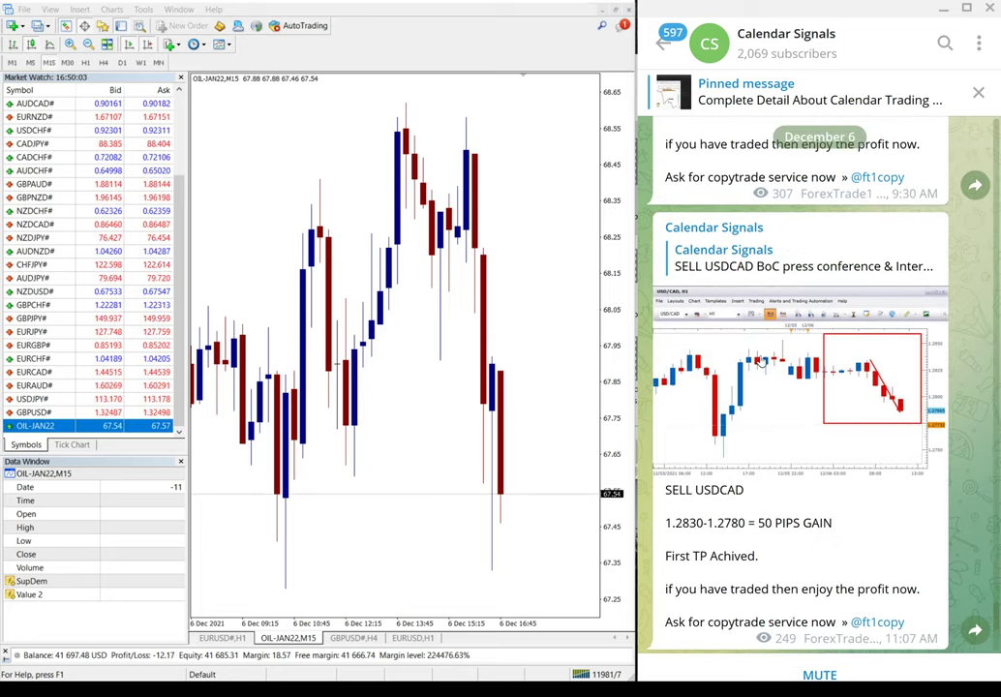
scroll("down", 3)
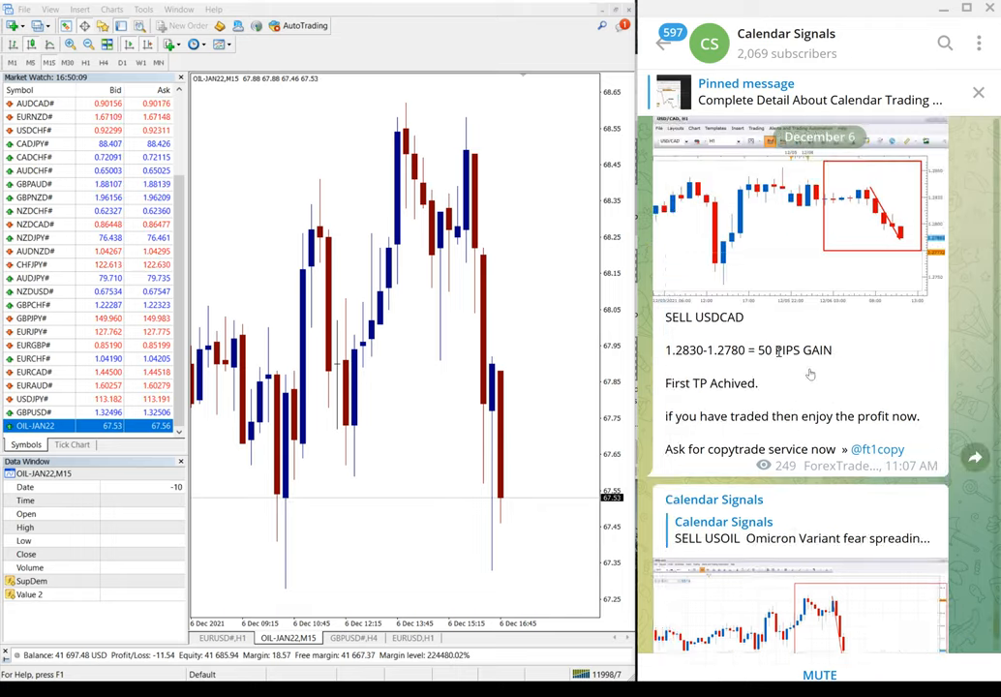
left_click(794, 43)
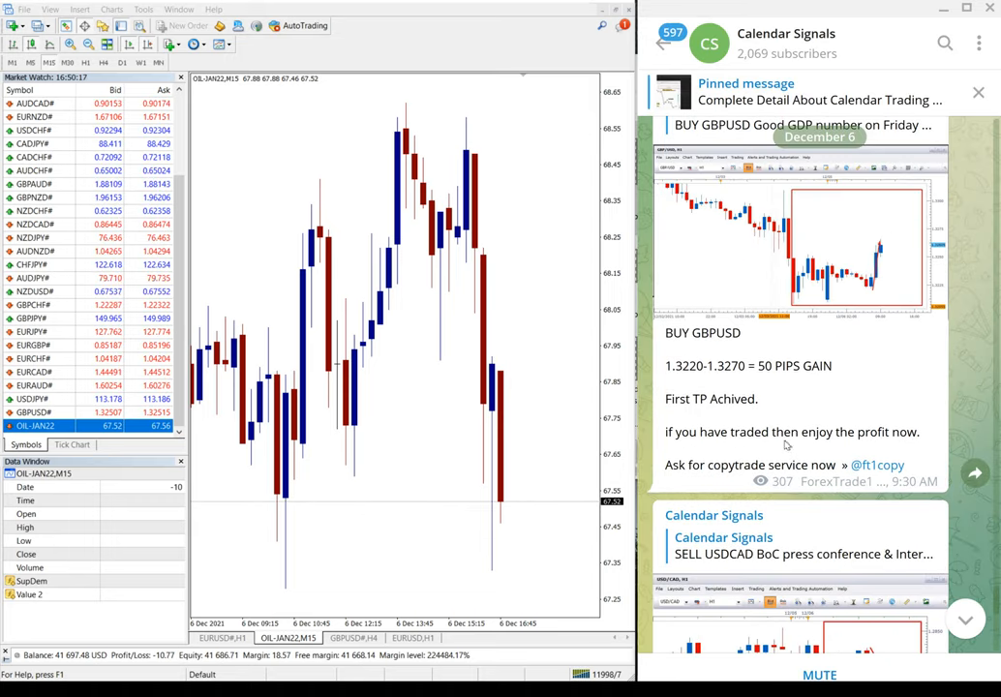
scroll("down", 3)
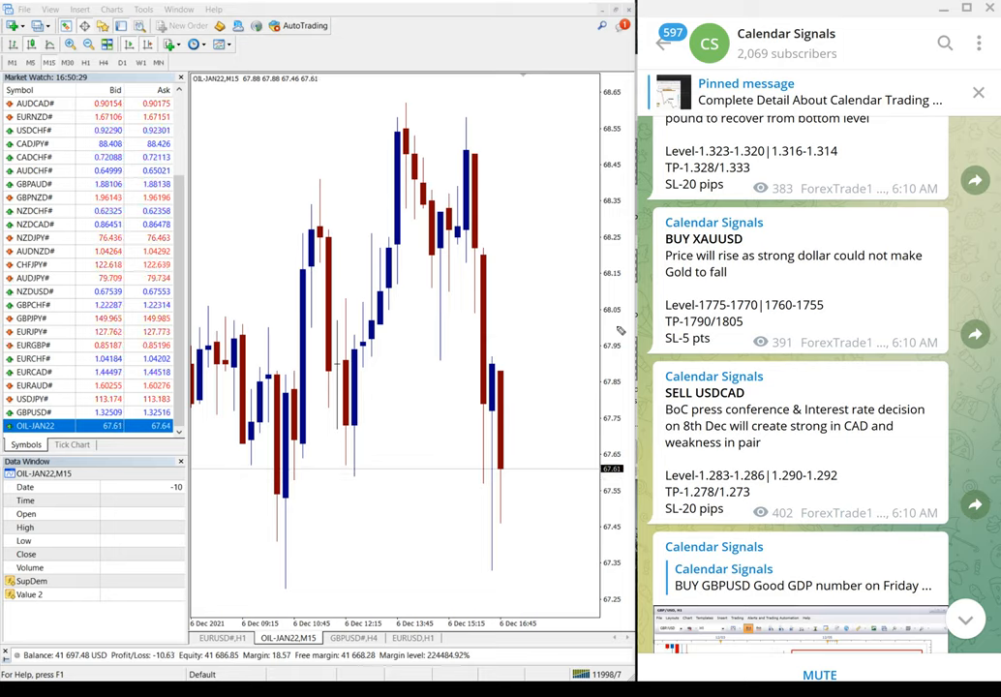
mouse_move(571, 324)
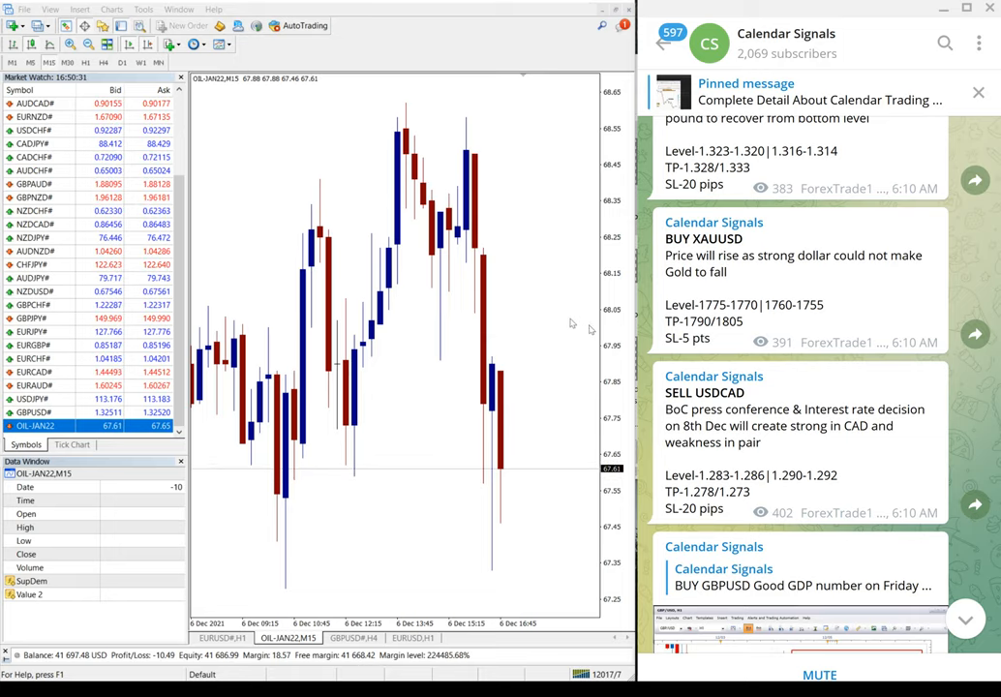
scroll("down", 3)
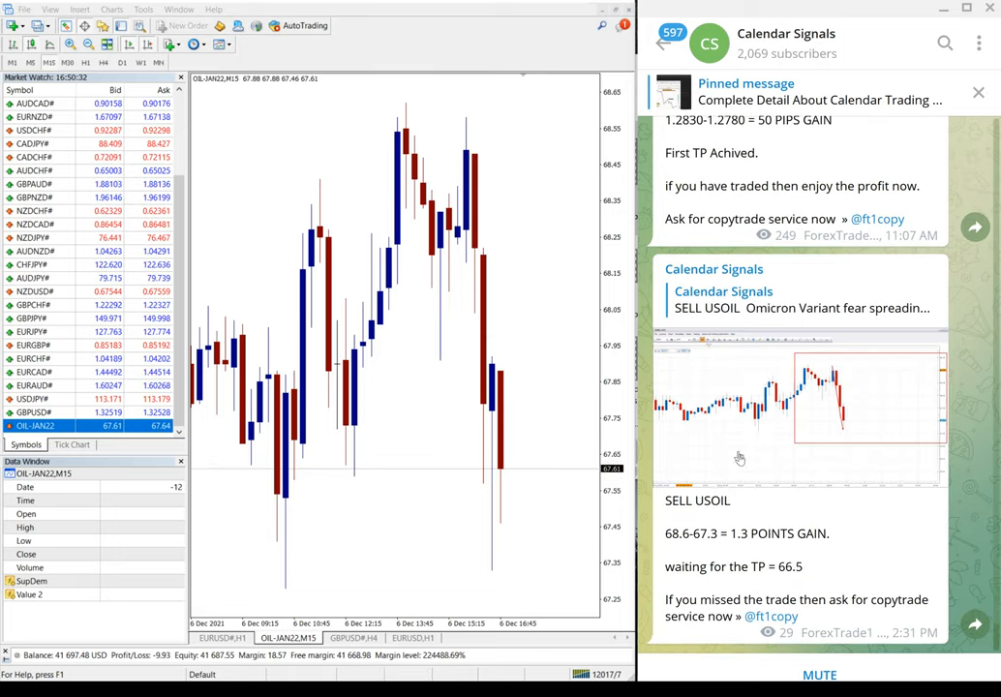